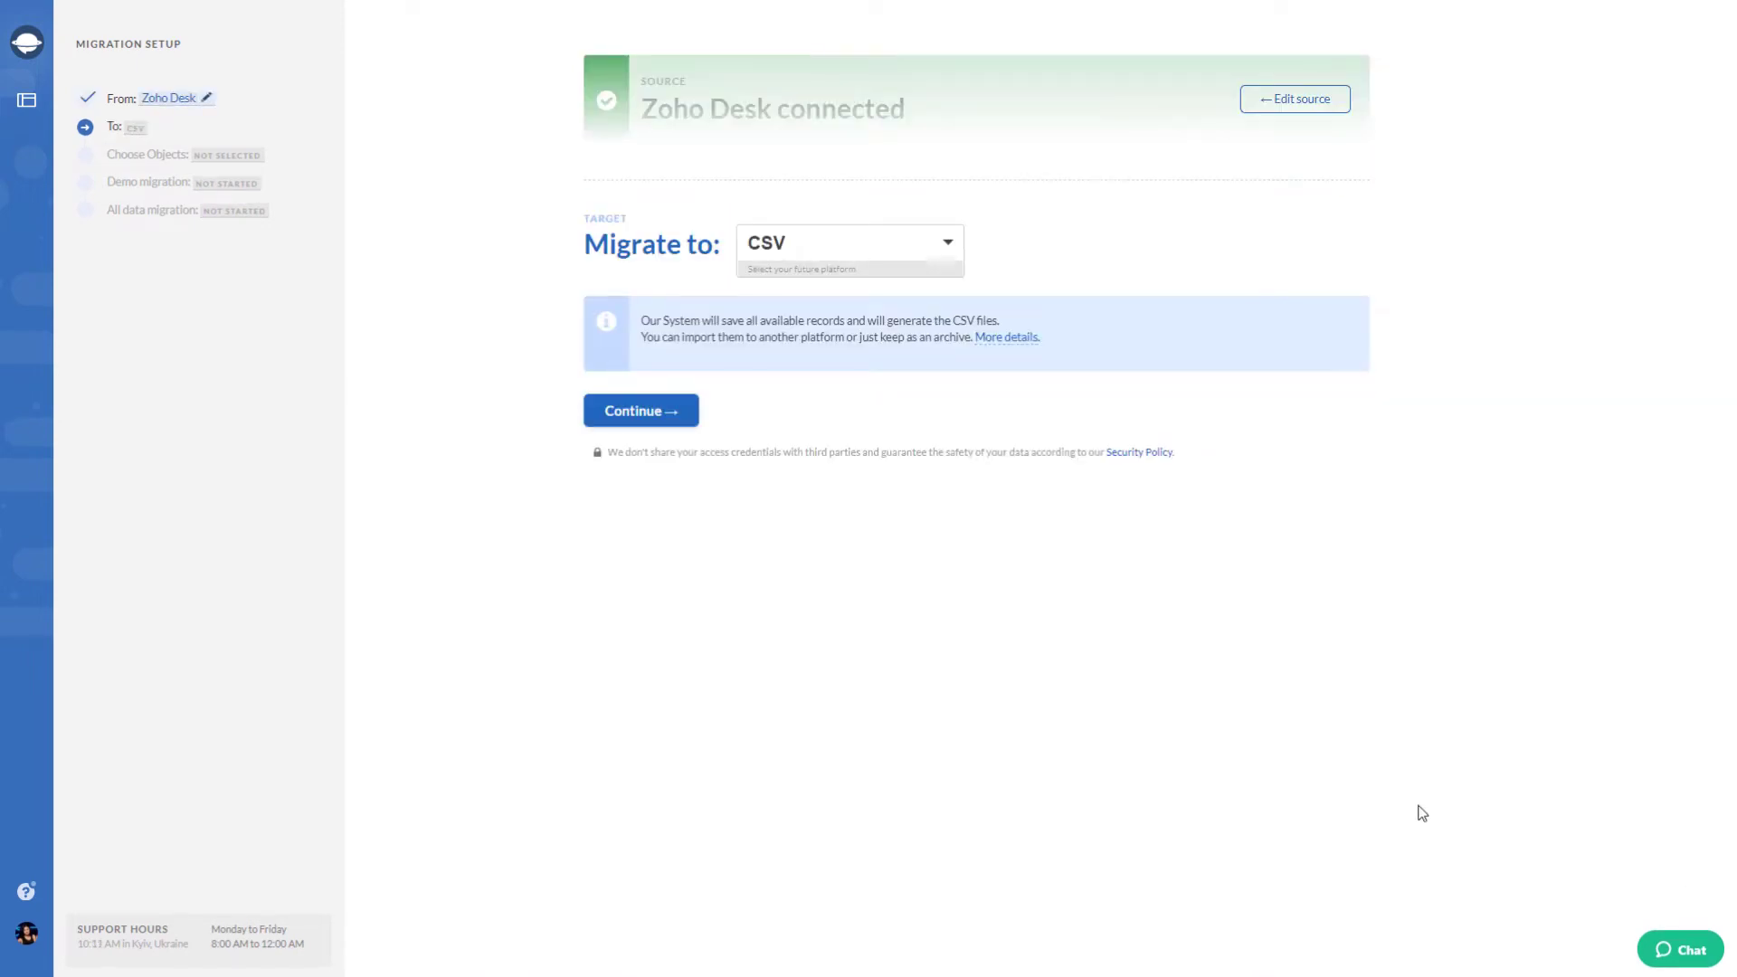
Step: Confirm CSV as the target and run the Zoho Desk demo migration to completion
left_click(640, 411)
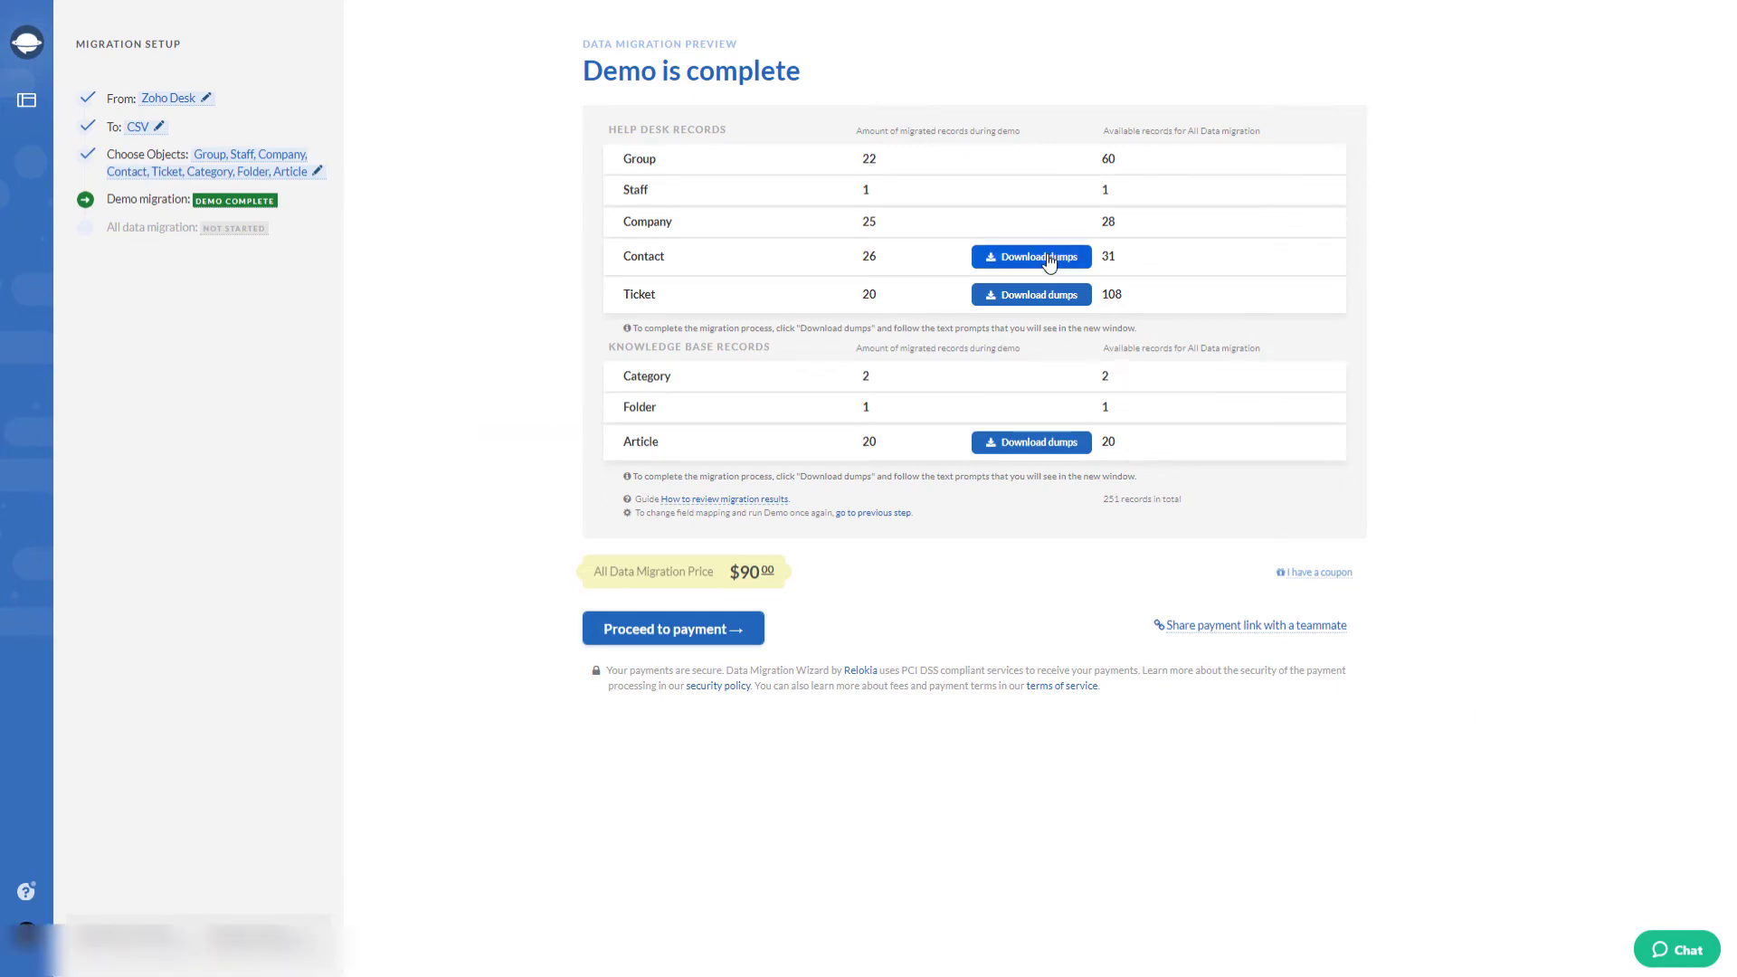
Step: Download the Contact, Ticket and Article demo dumps, including the articles-attachments file
left_click(1031, 257)
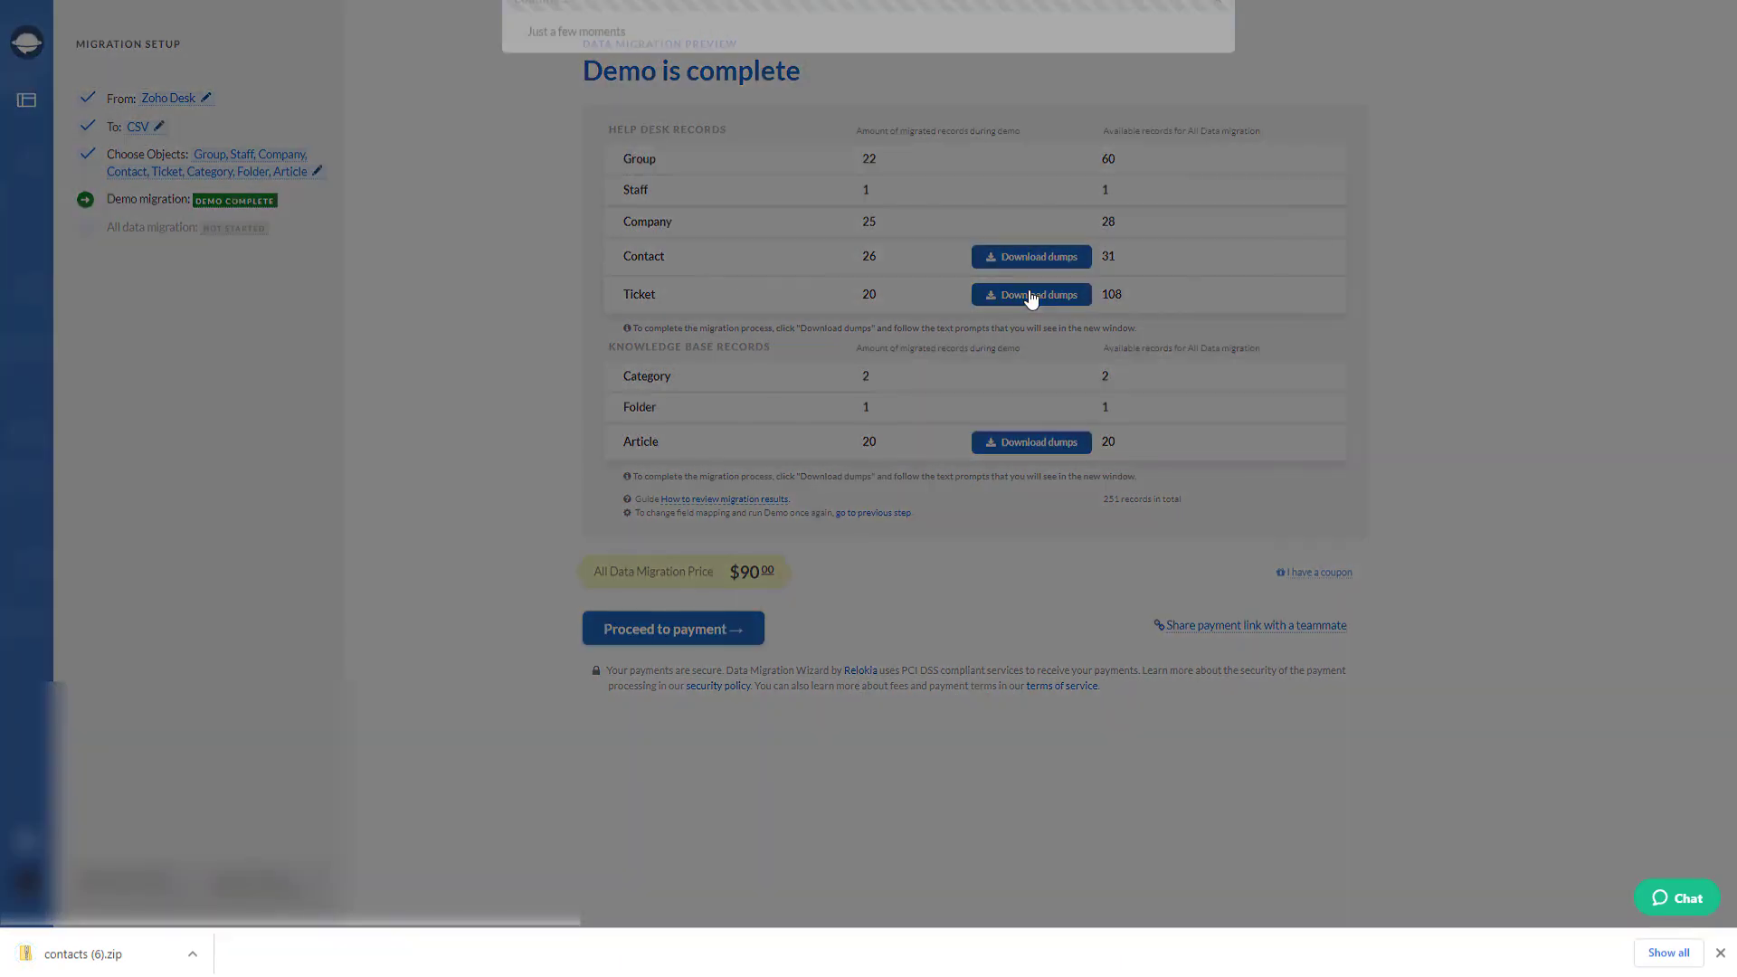
left_click(1031, 294)
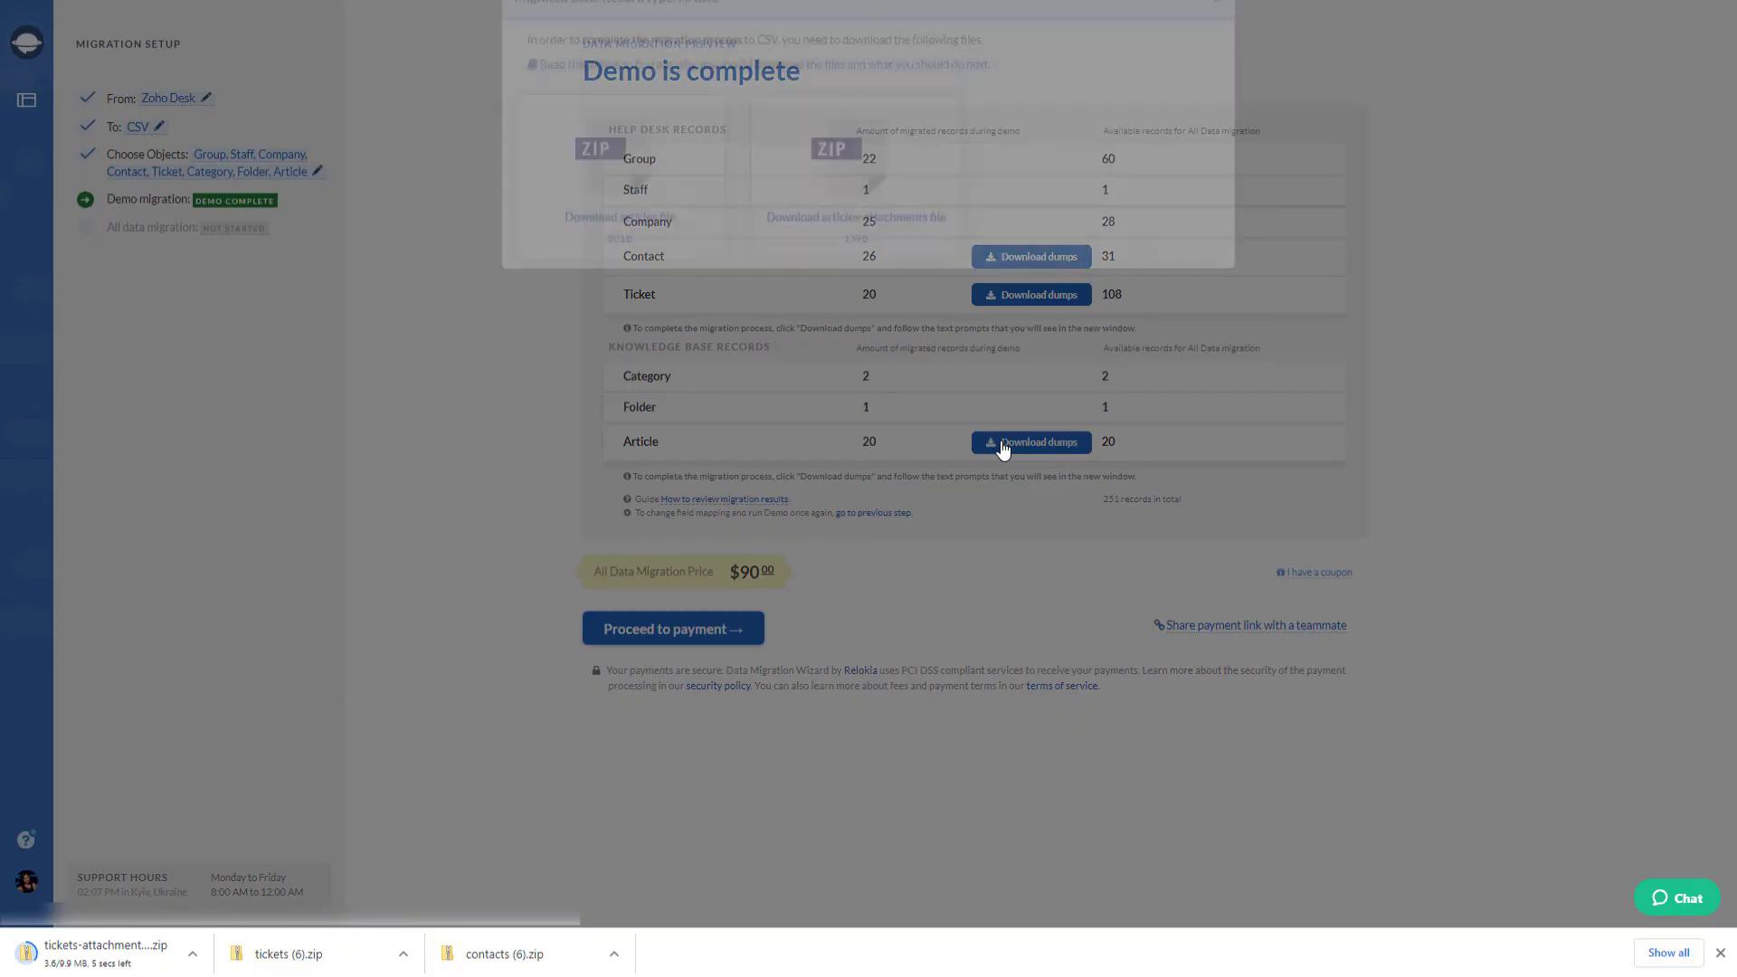
left_click(1030, 442)
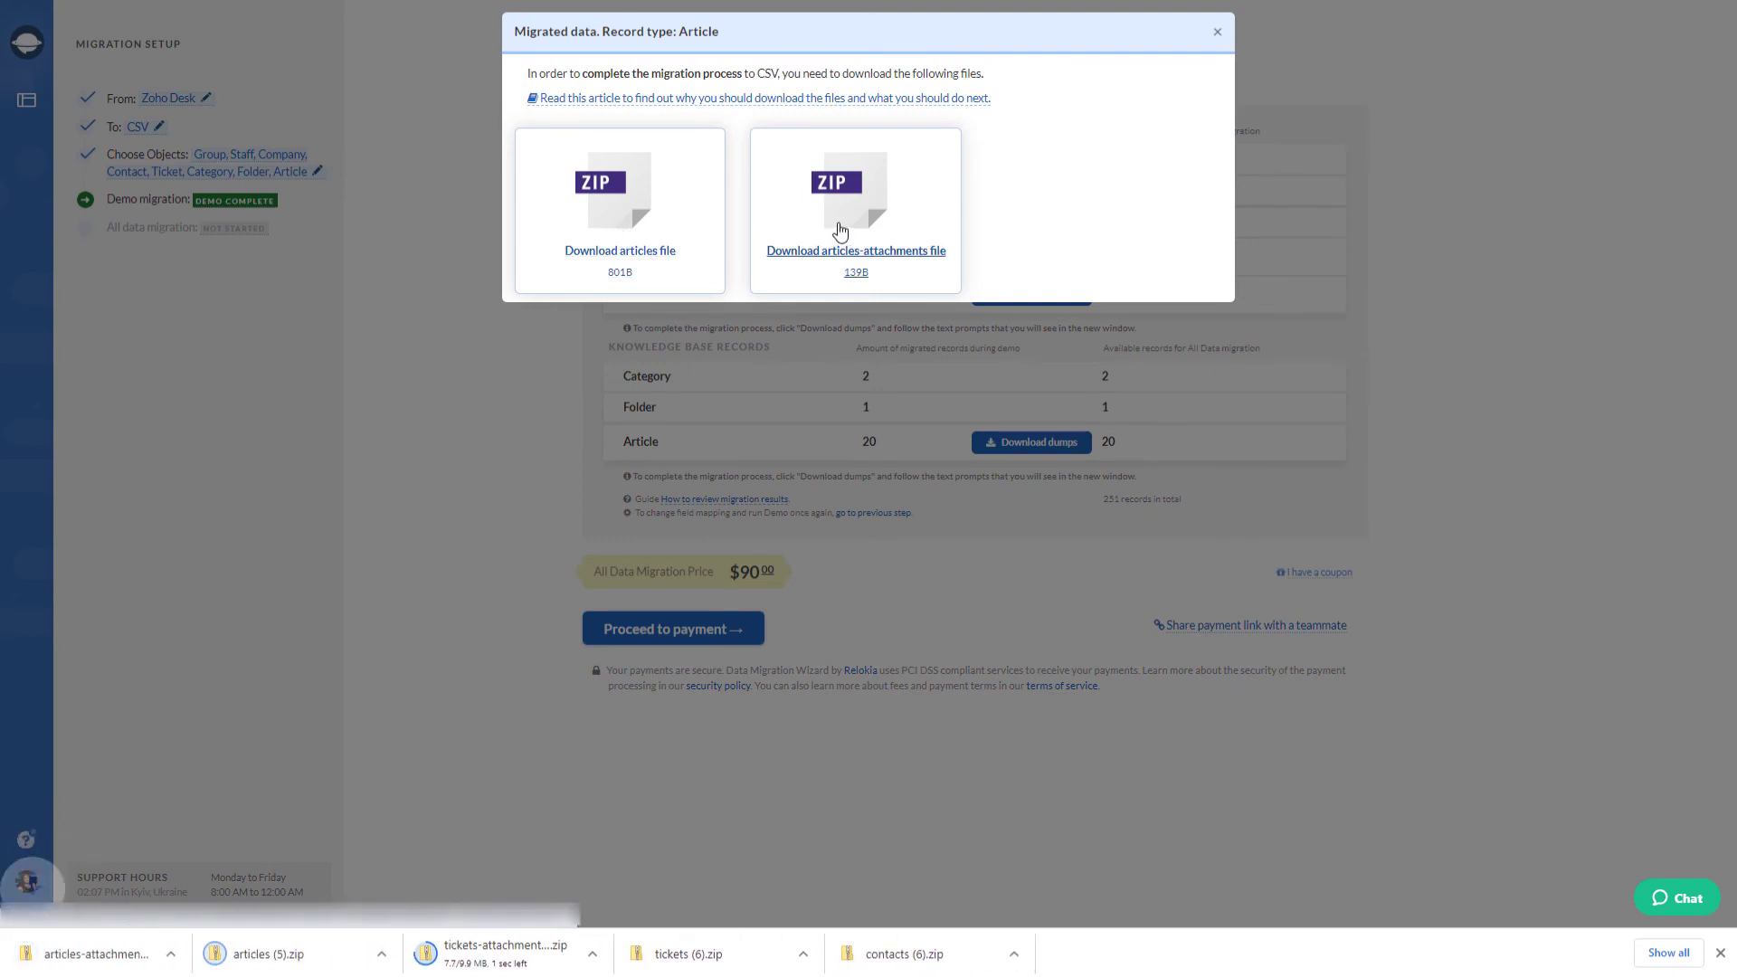
left_click(1216, 31)
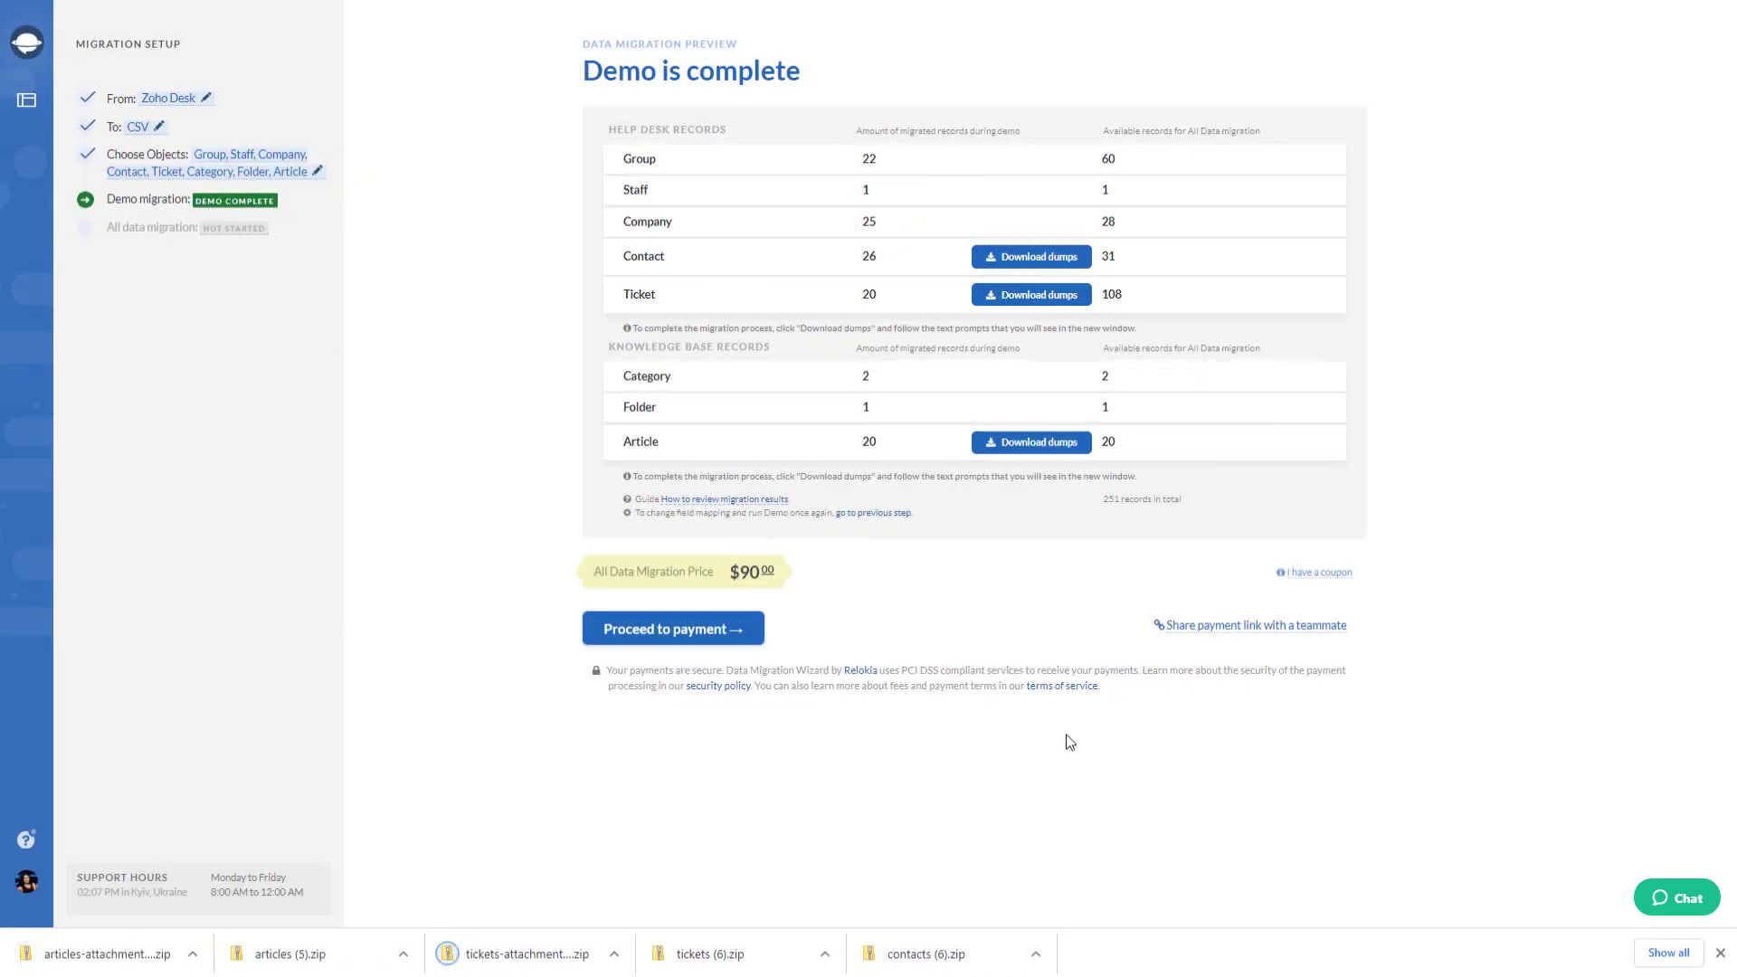